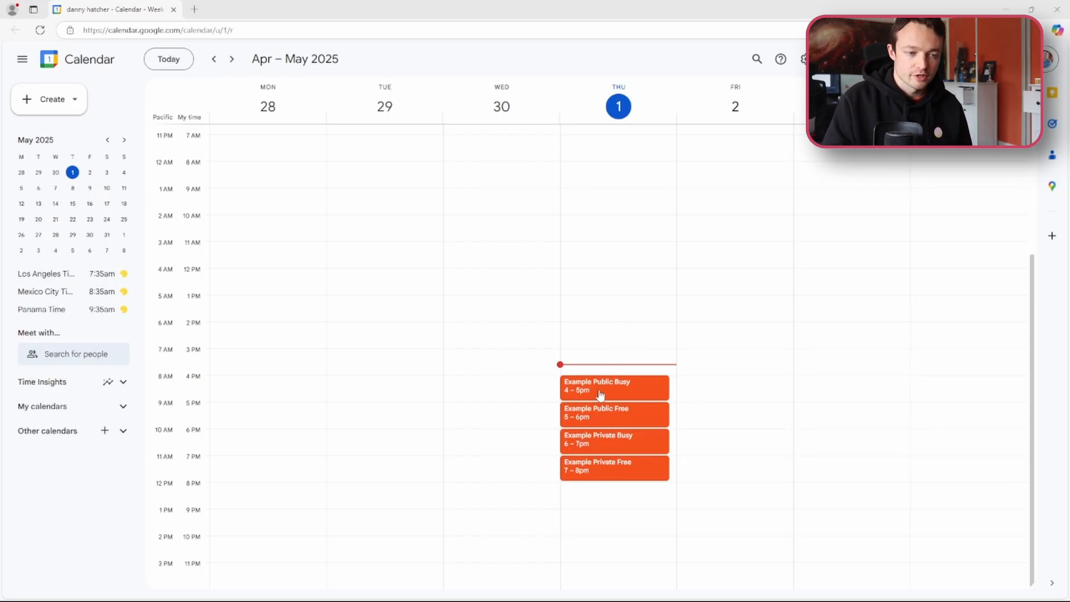
# Step: Inspect the Example Public Busy event's visibility, keep it Public, and leave without saving
pyautogui.click(600, 386)
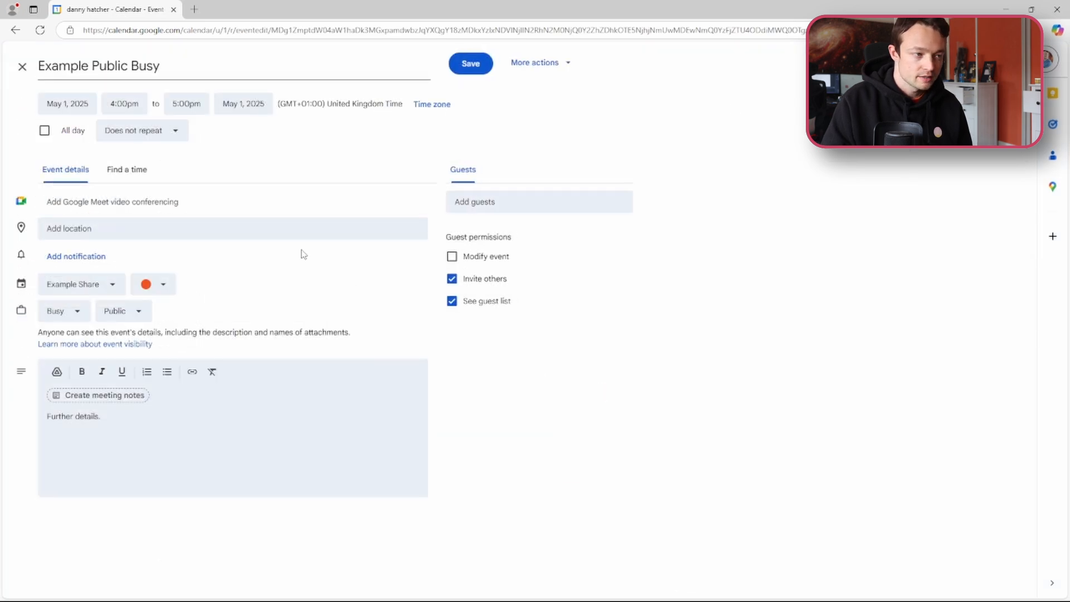
pyautogui.moveTo(58, 320)
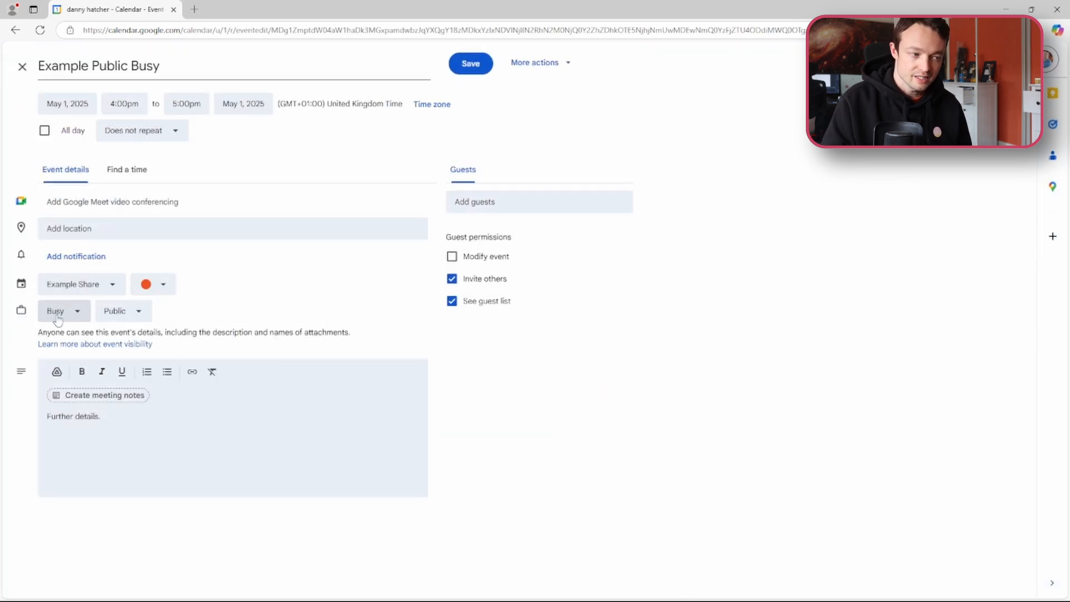
pyautogui.click(115, 311)
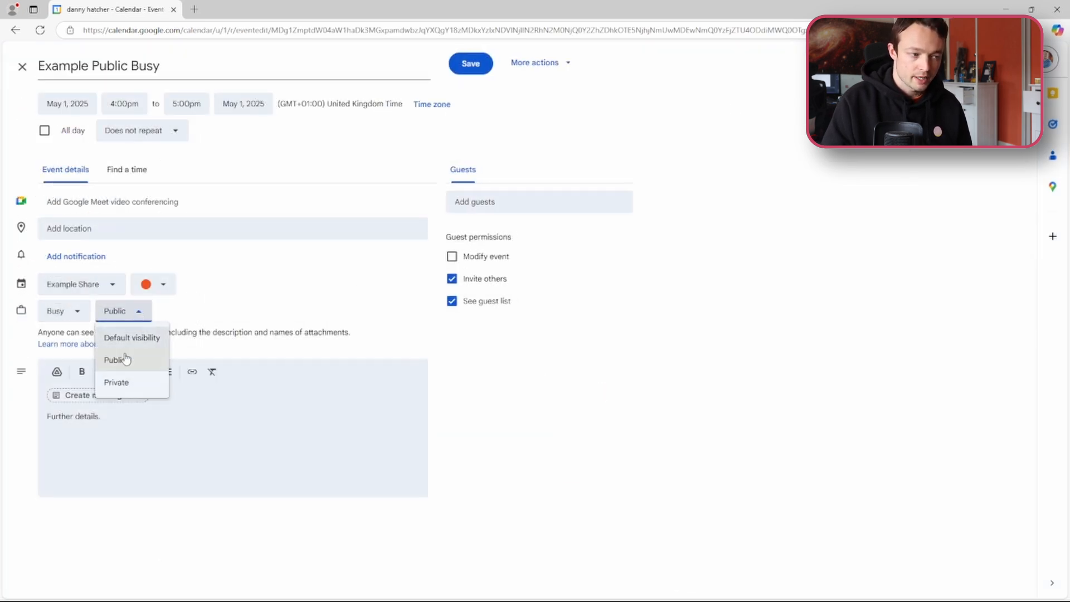
pyautogui.click(58, 311)
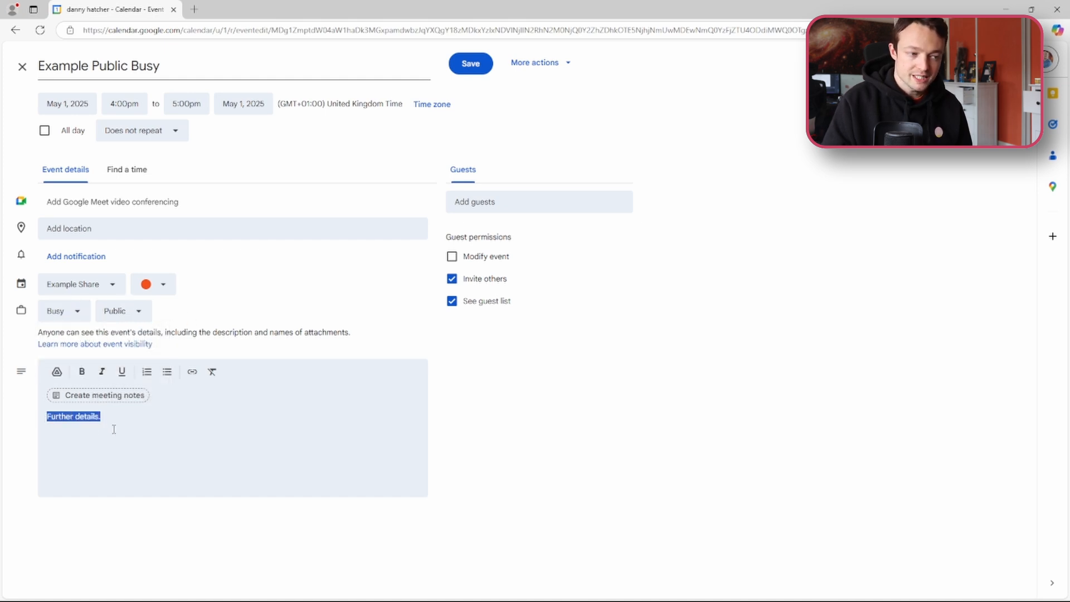
pyautogui.click(100, 416)
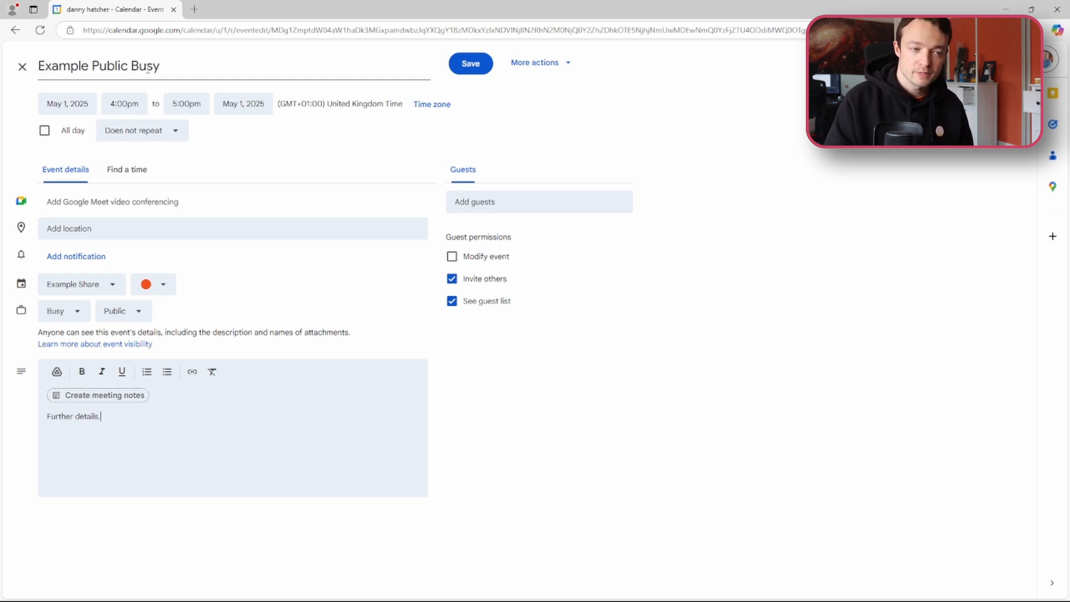
pyautogui.click(471, 62)
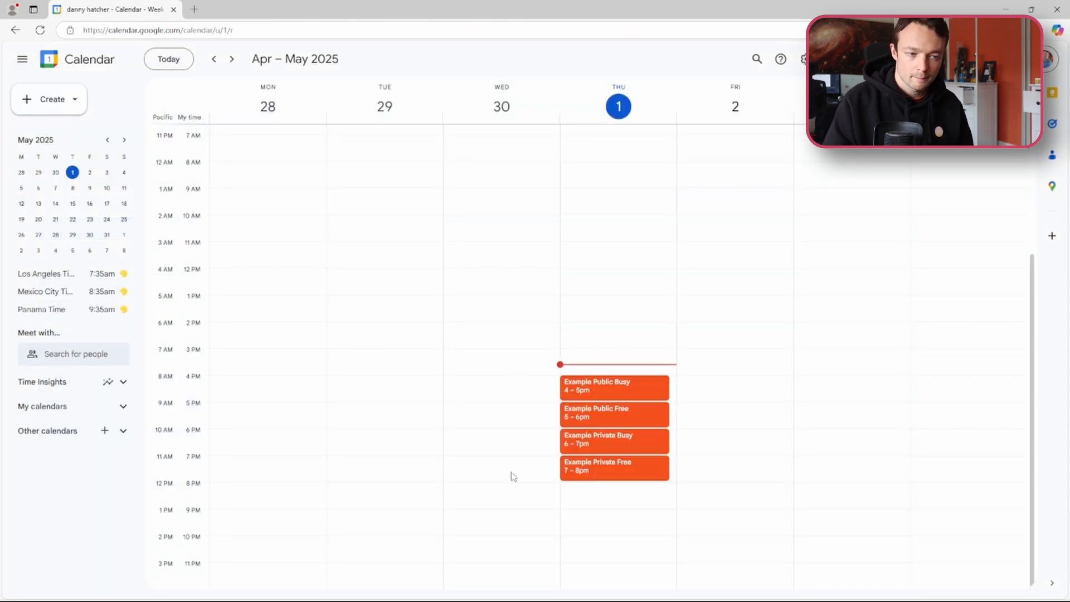
pyautogui.moveTo(613, 398)
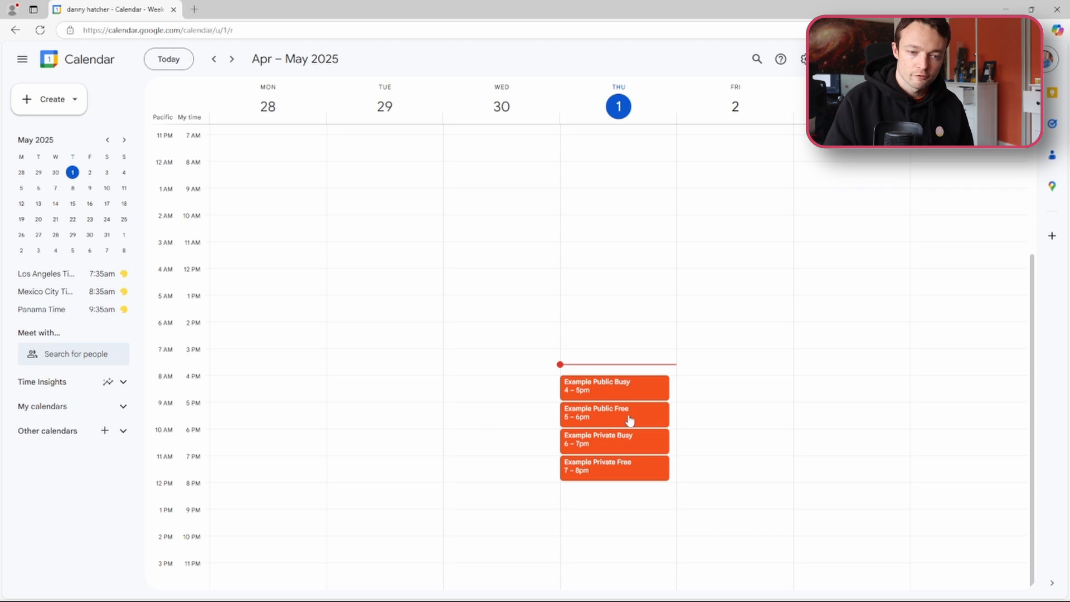
pyautogui.moveTo(604, 470)
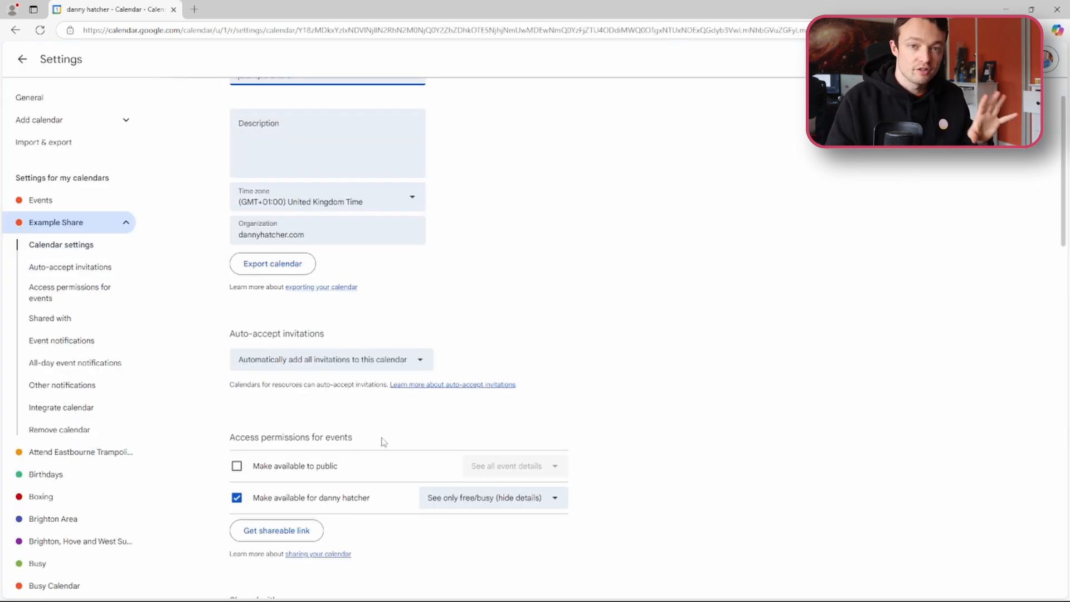
pyautogui.moveTo(315, 471)
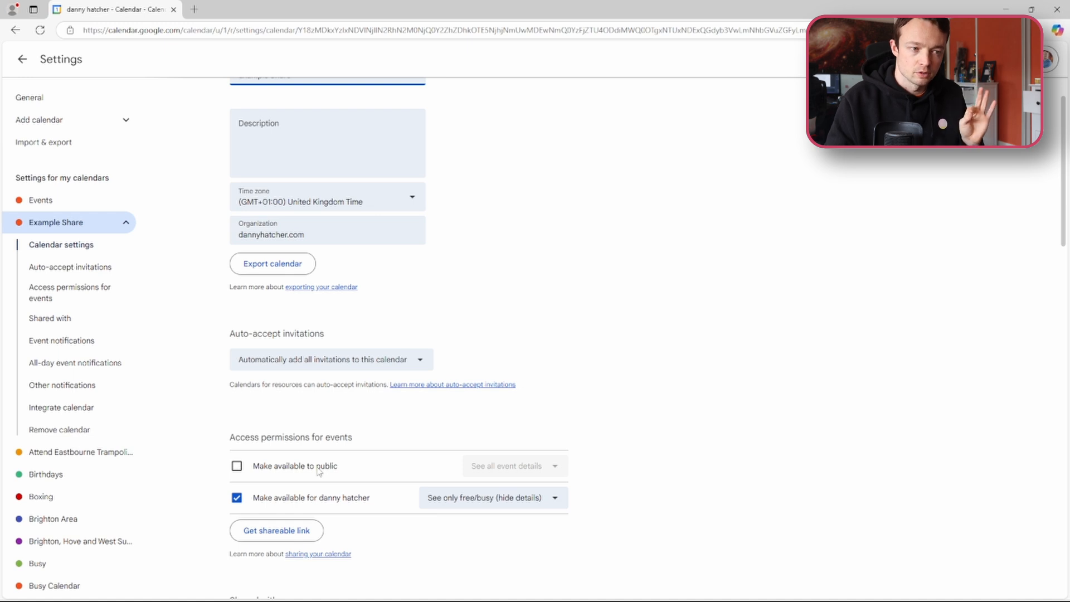
pyautogui.scroll(-3)
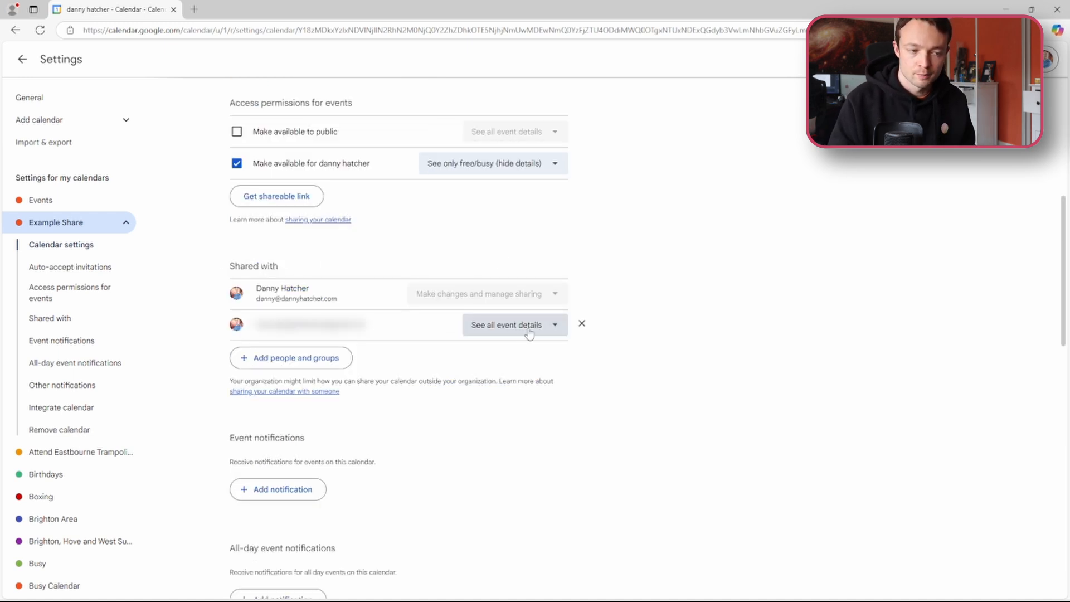
pyautogui.click(513, 324)
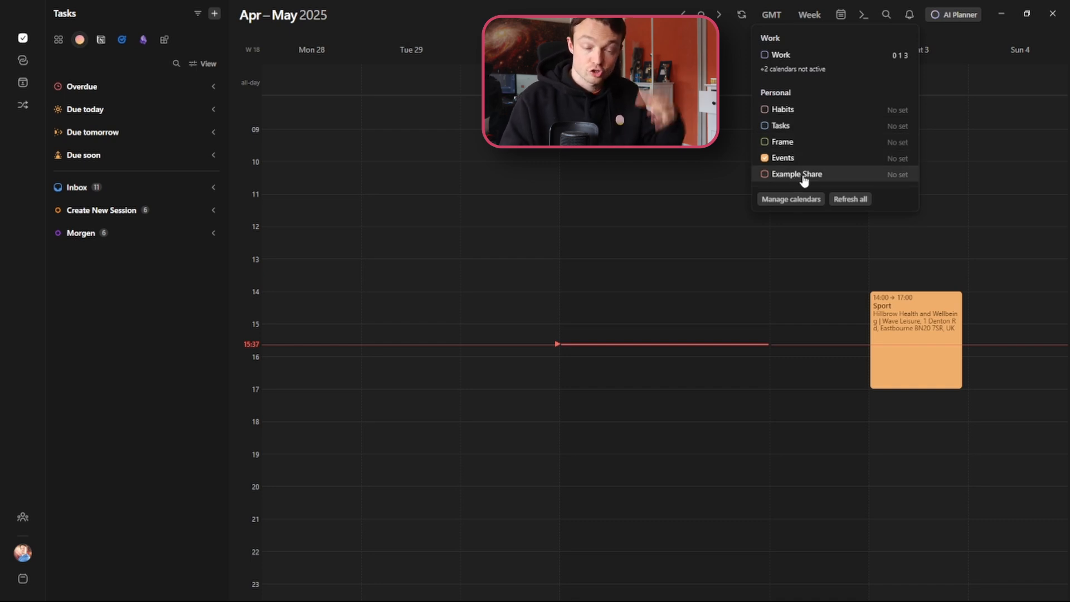
# Step: Turn on the Example Share calendar under Personal so its Thursday events appear
pyautogui.click(764, 176)
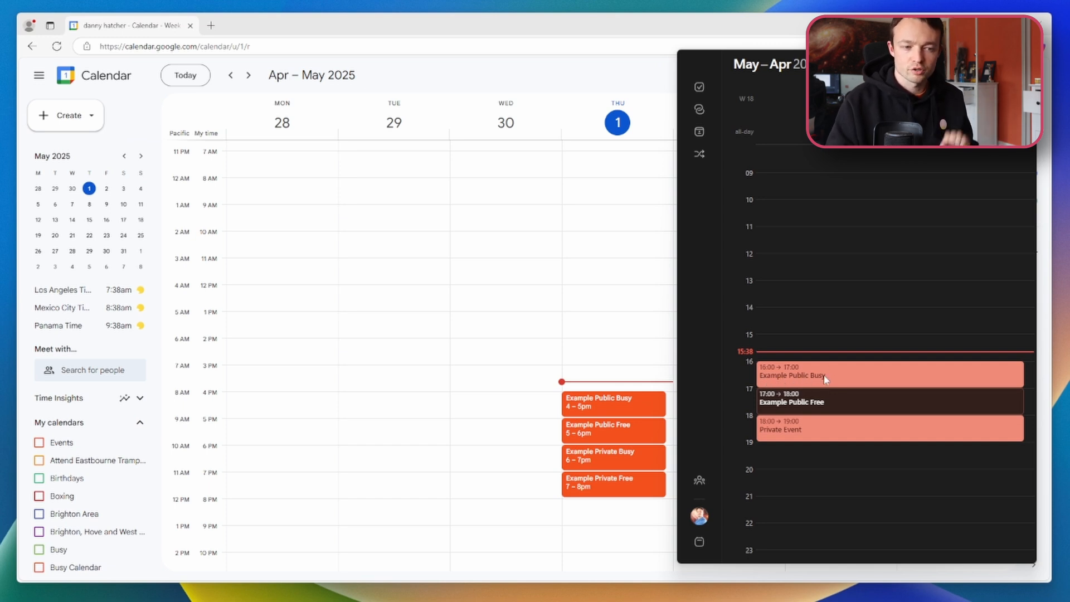
pyautogui.moveTo(612, 435)
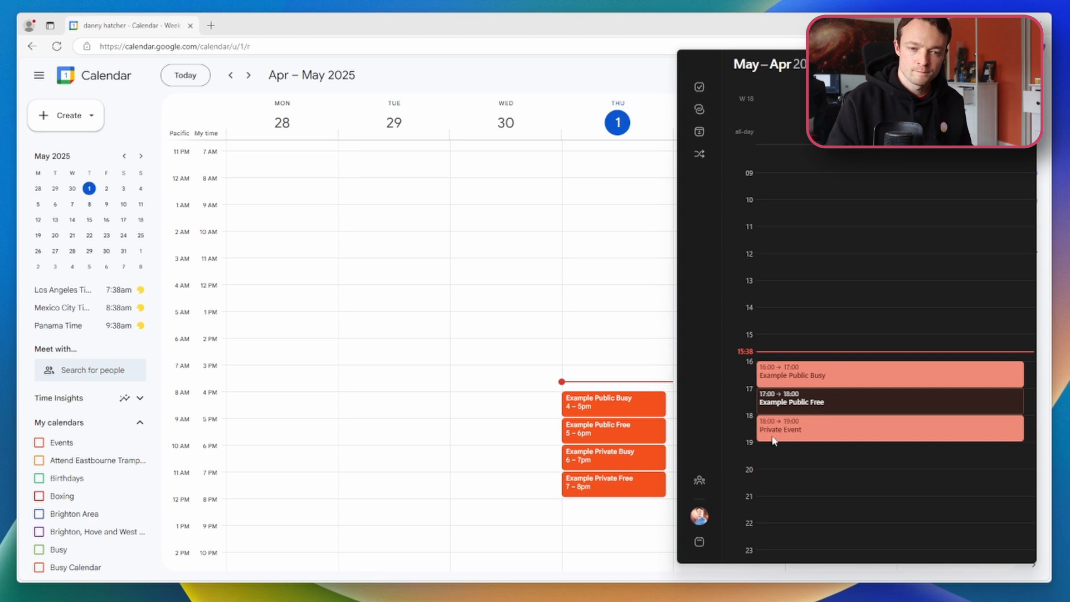
pyautogui.moveTo(810, 381)
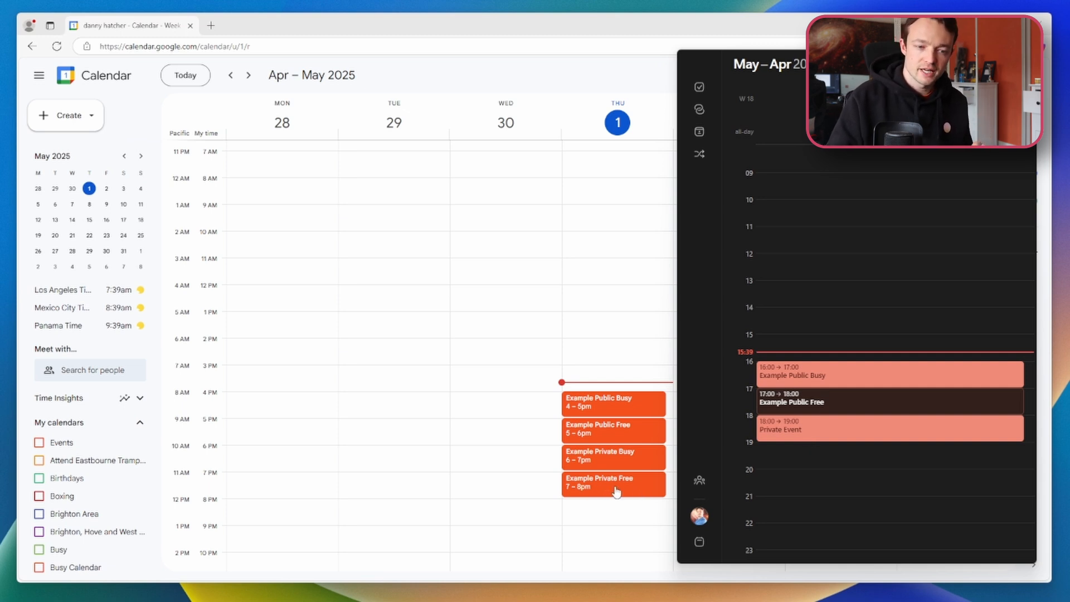
pyautogui.moveTo(809, 466)
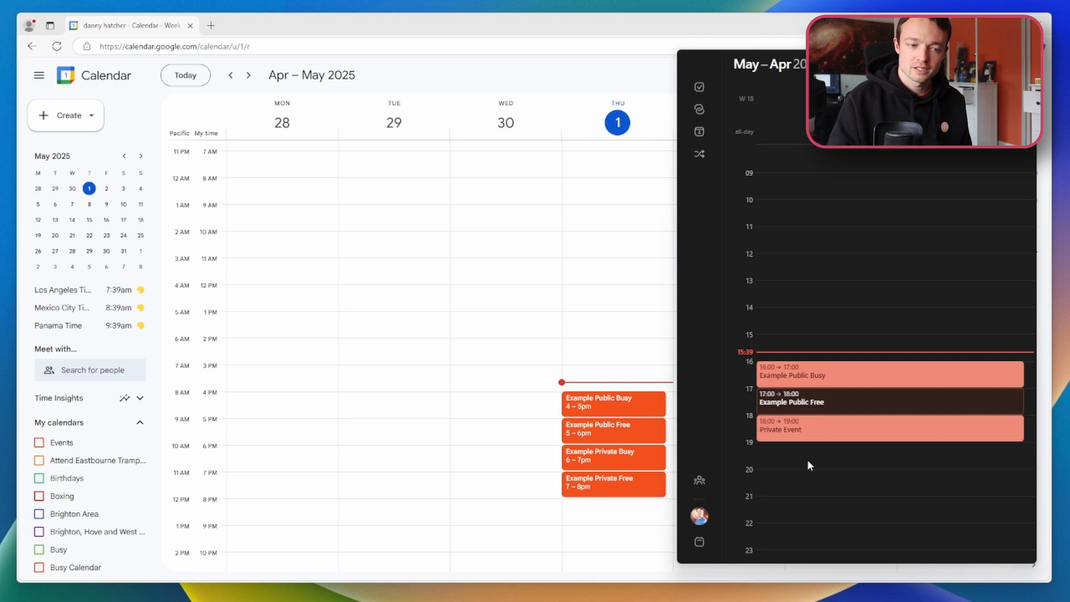
pyautogui.moveTo(624, 491)
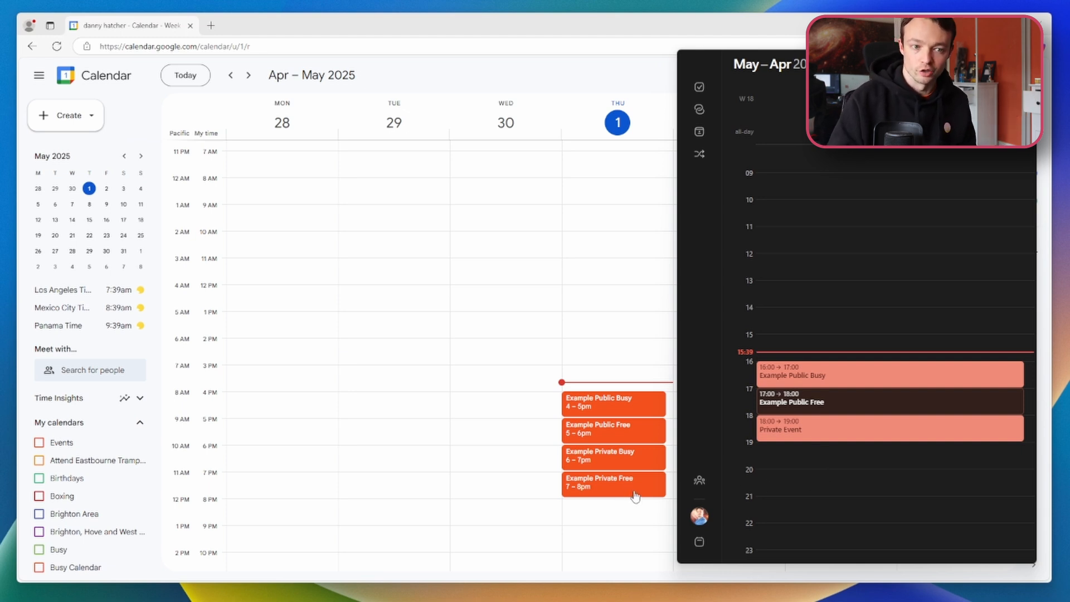
# Step: Show the Example Share calendar's Shared with section in the browser
pyautogui.click(819, 374)
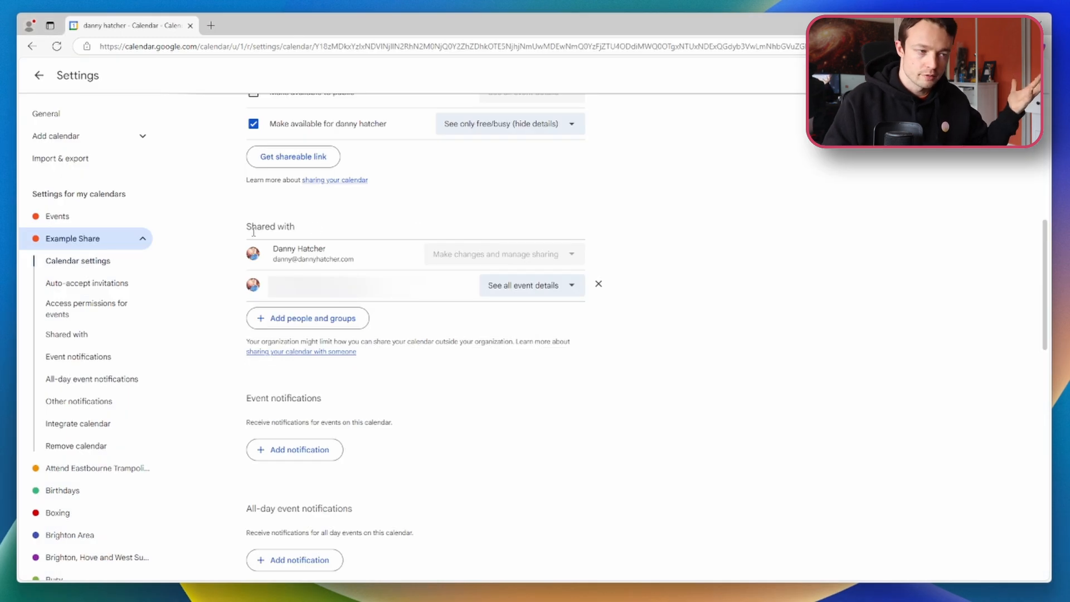
# Step: Grant the shared person 'Make changes and manage sharing' on Example Share
pyautogui.click(531, 285)
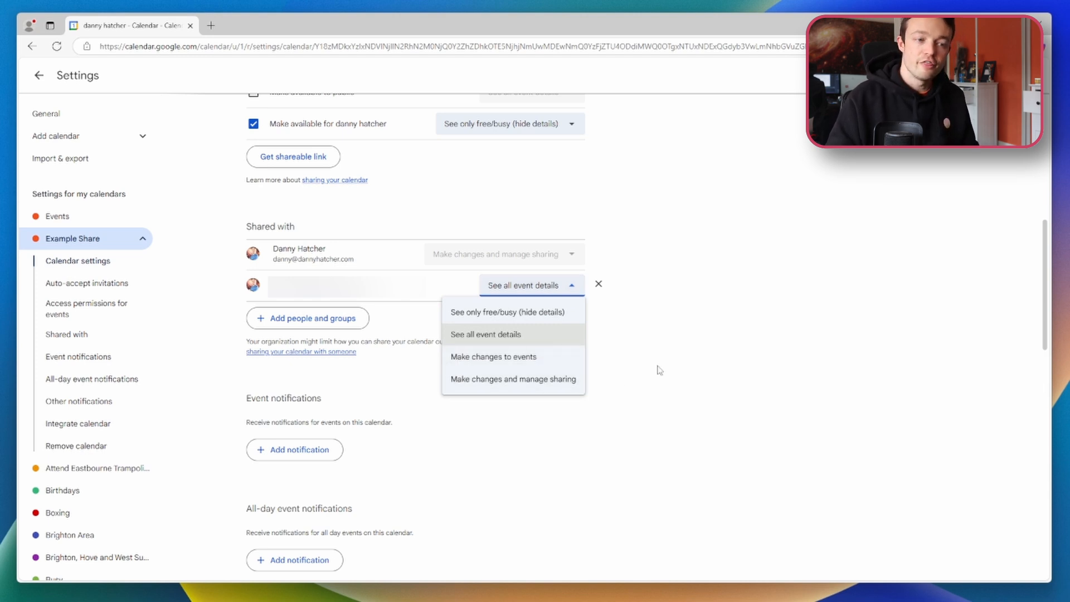
pyautogui.click(525, 285)
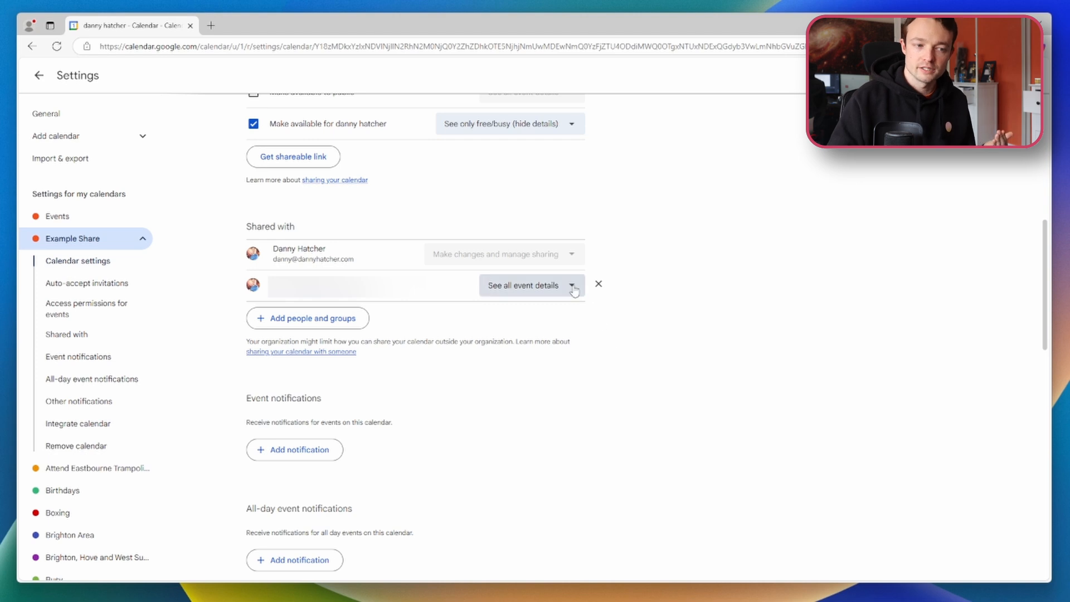
pyautogui.click(529, 285)
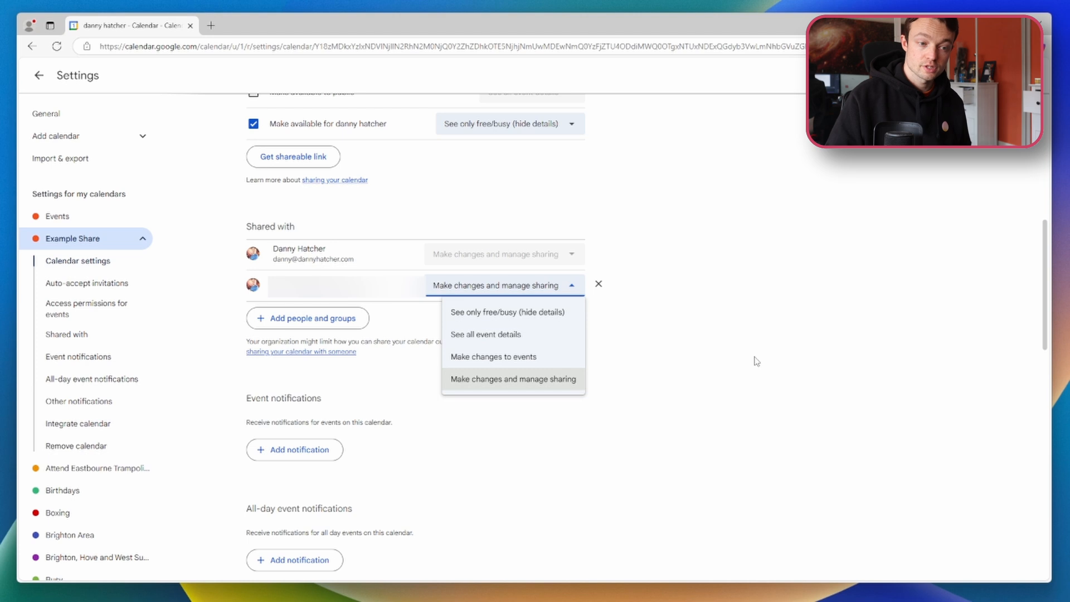
pyautogui.click(512, 379)
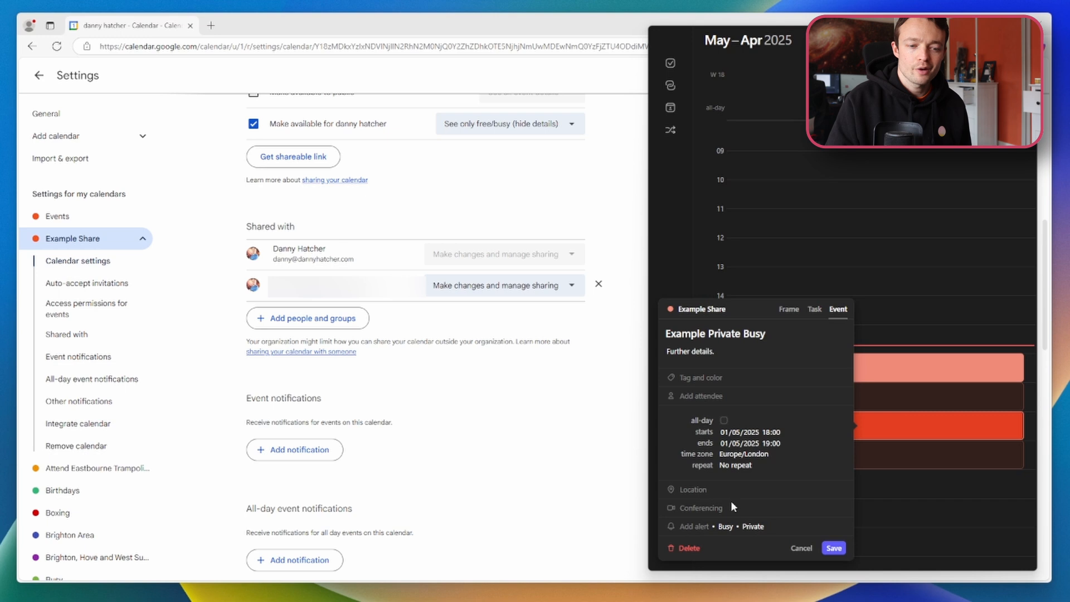
# Step: Set Example Private Free to Public visibility in Morgen and save it
pyautogui.click(725, 526)
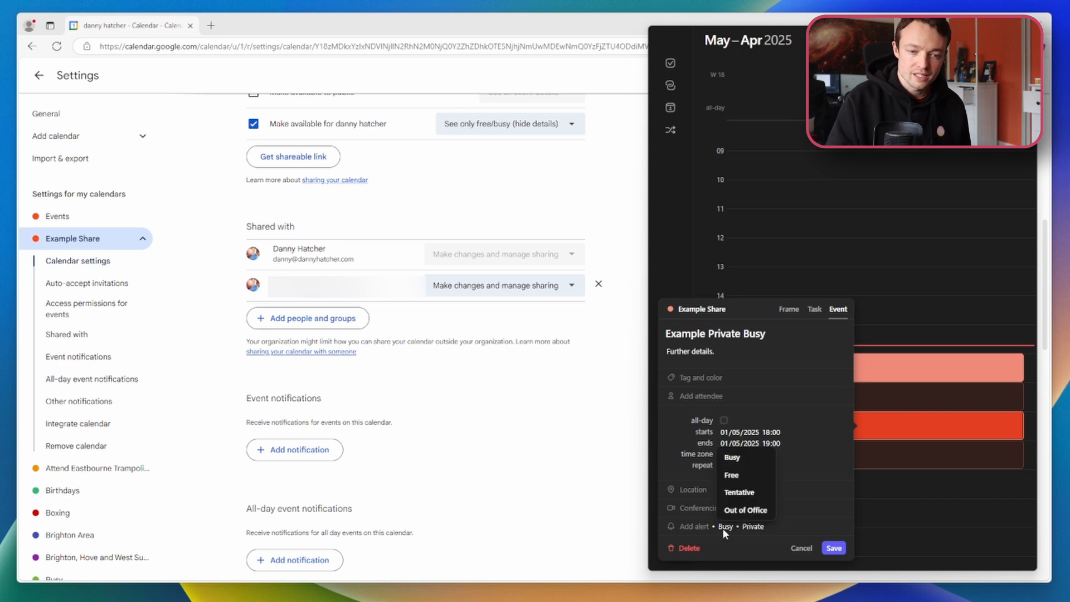
pyautogui.moveTo(741, 492)
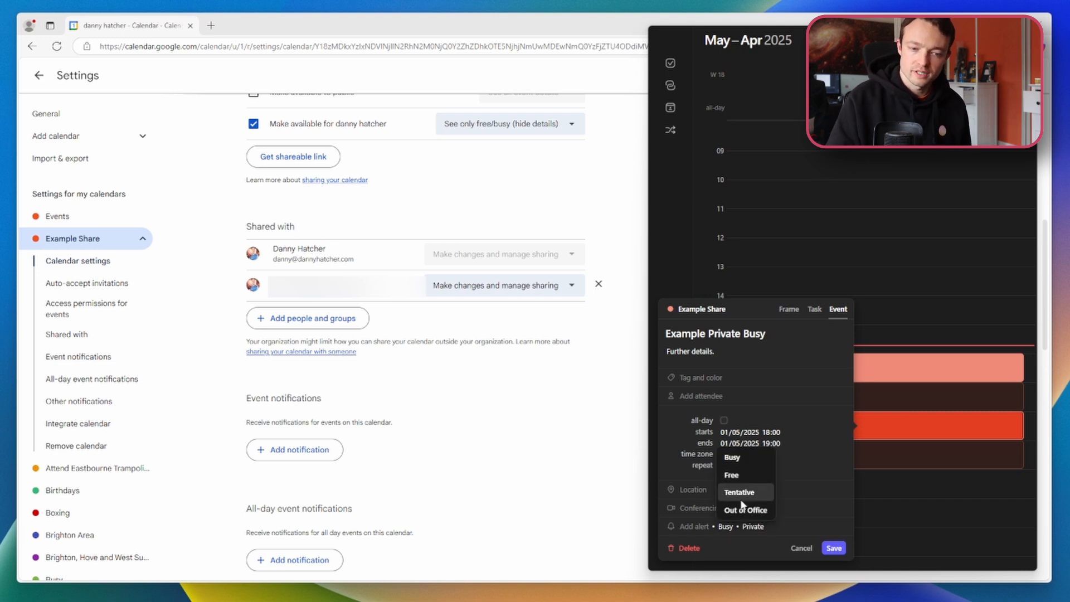
pyautogui.click(753, 526)
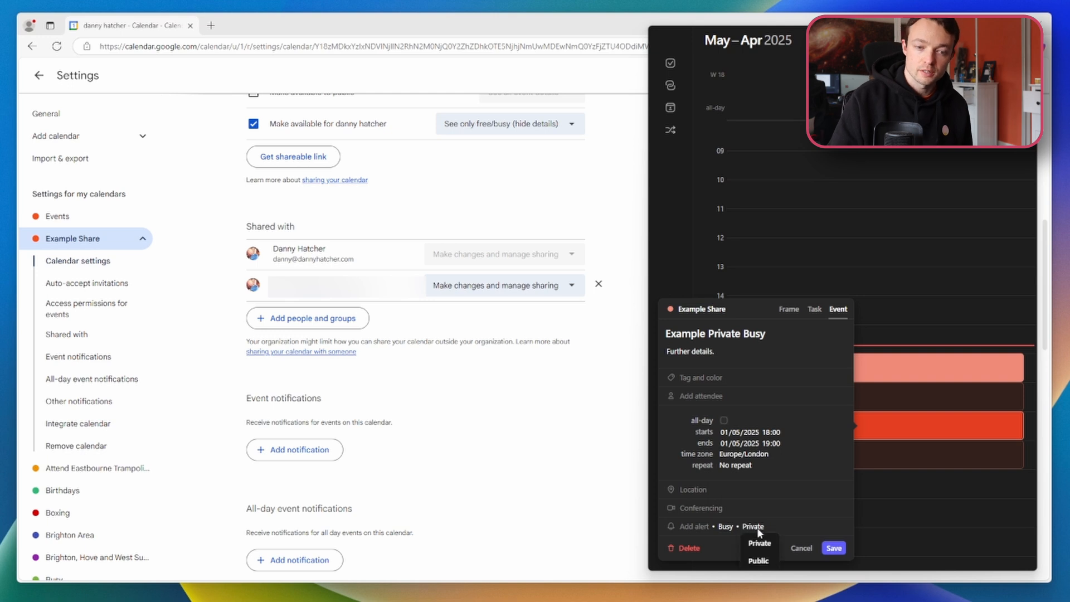
pyautogui.click(758, 561)
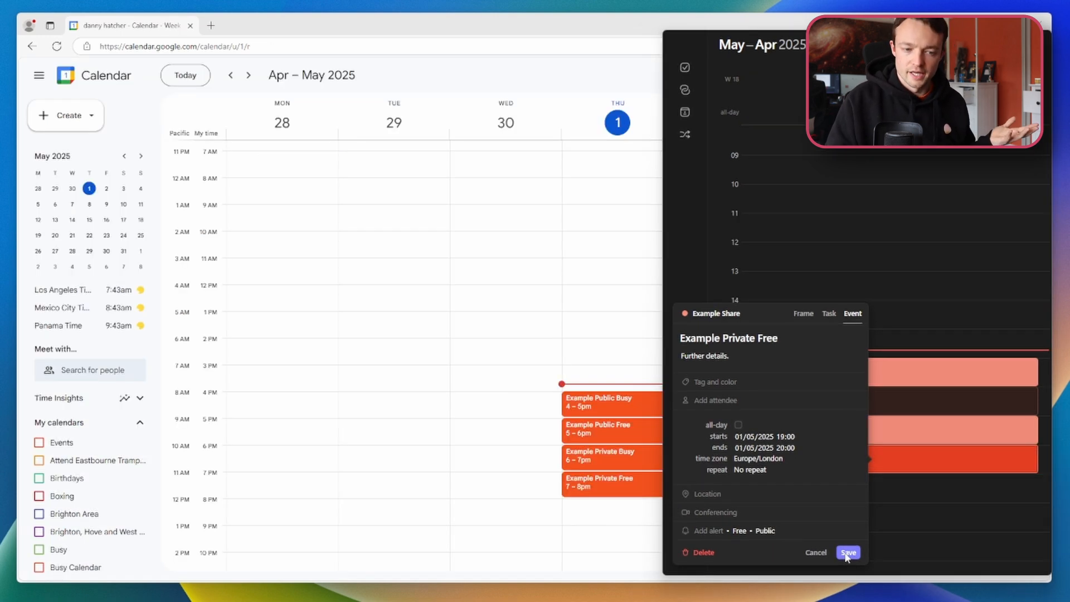
pyautogui.click(847, 552)
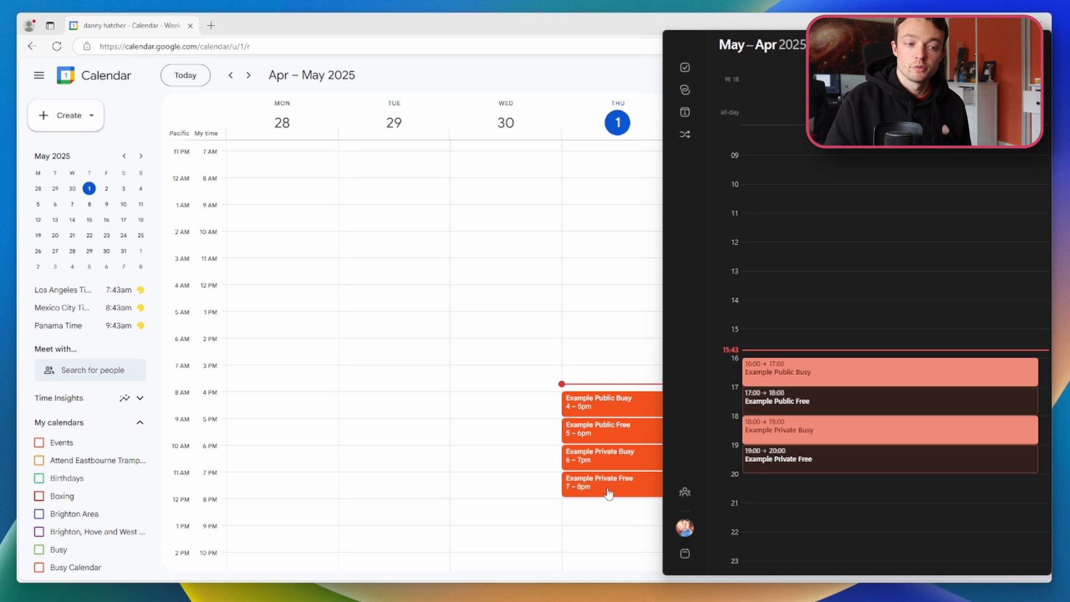
# Step: View Example Private Free's details and bring up its full edit page
pyautogui.click(606, 485)
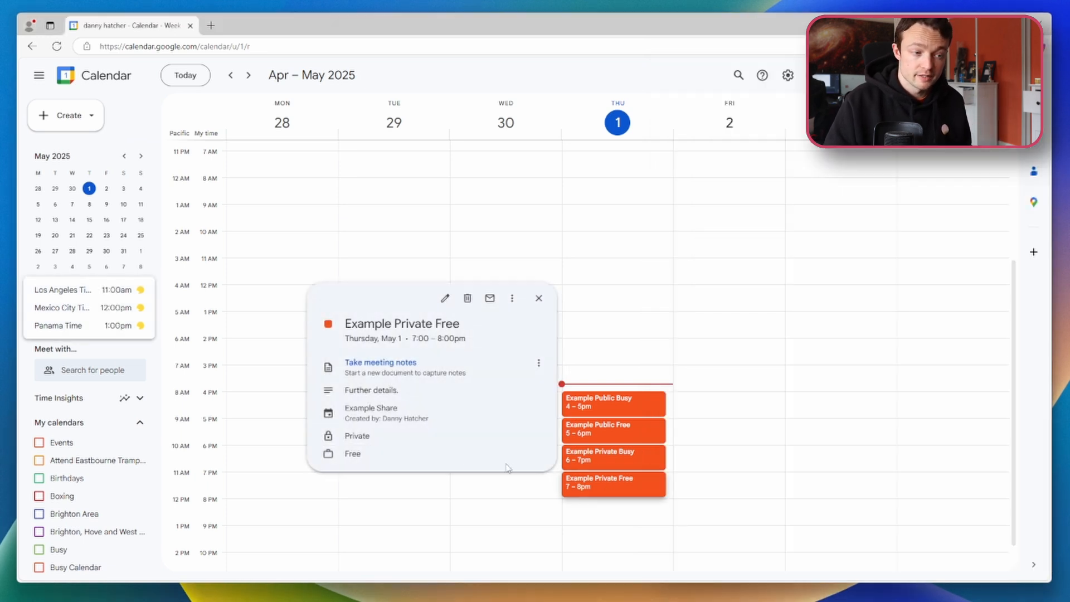
pyautogui.click(445, 299)
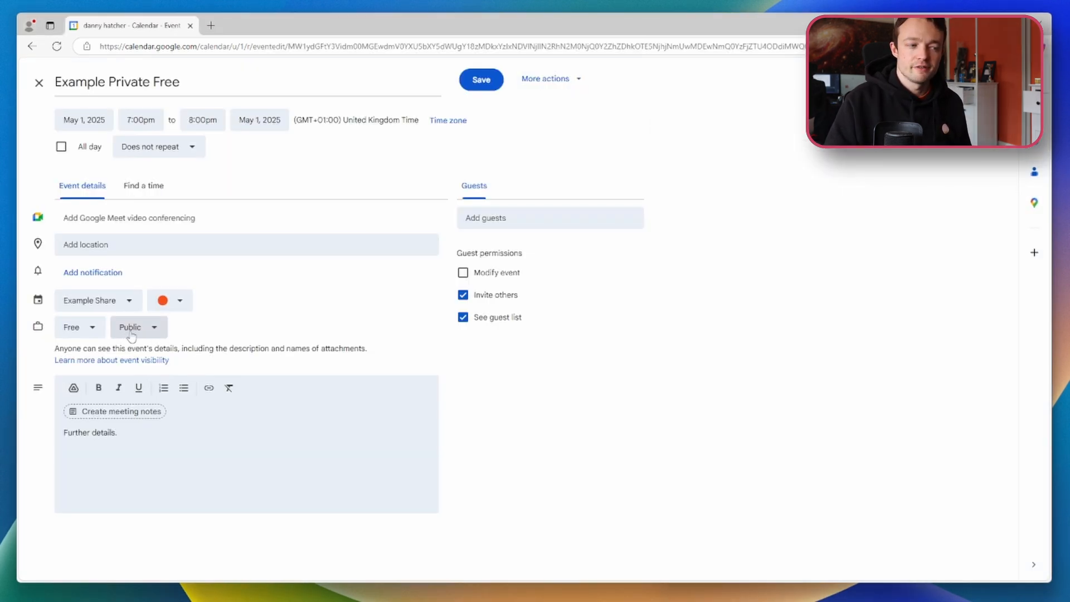